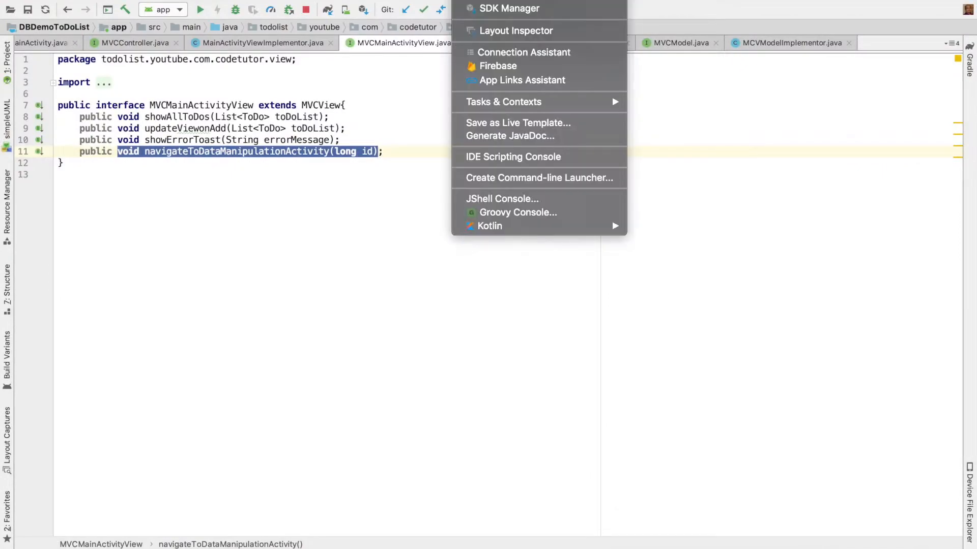
mouse_move(489, 226)
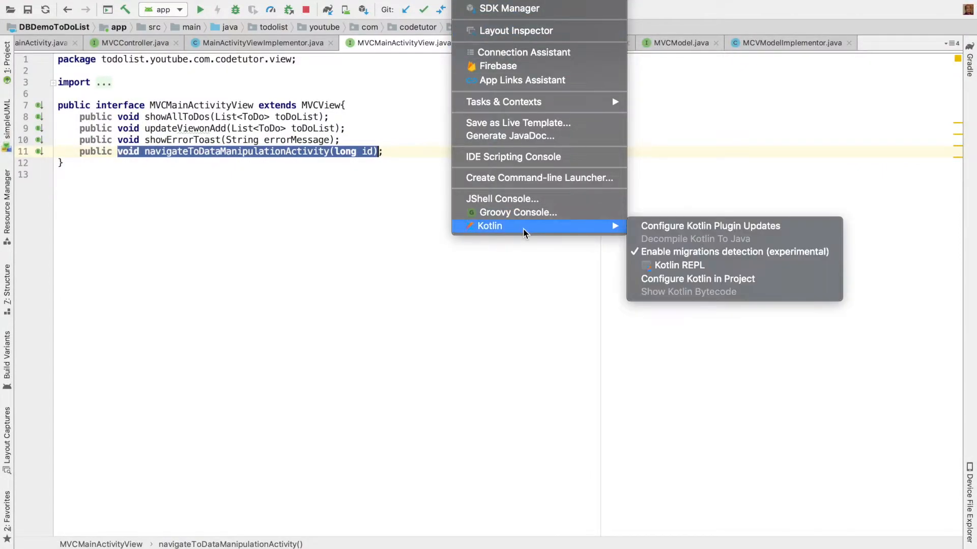
mouse_move(678, 265)
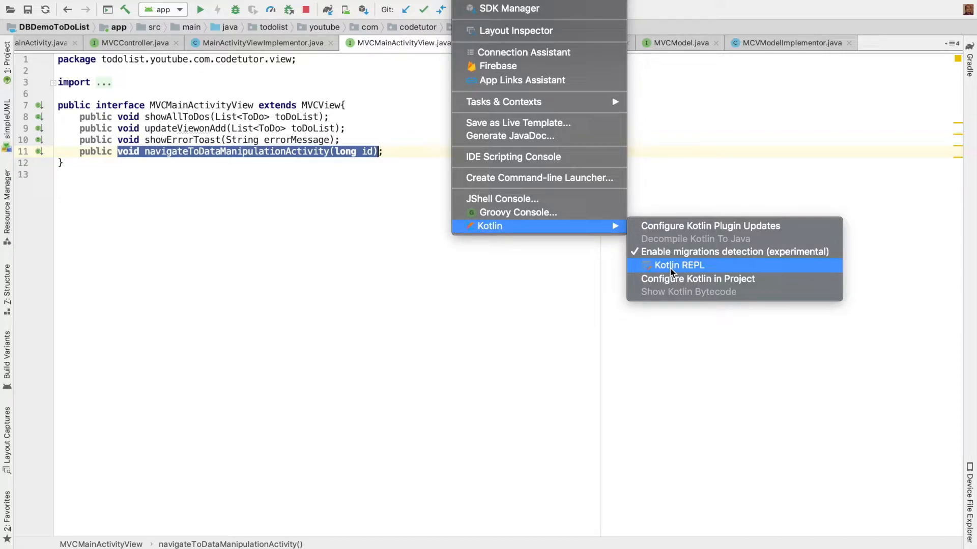
- Start a Kotlin REPL session from Tools > Kotlin and highlight its JRE 1.8.0 version
click(679, 264)
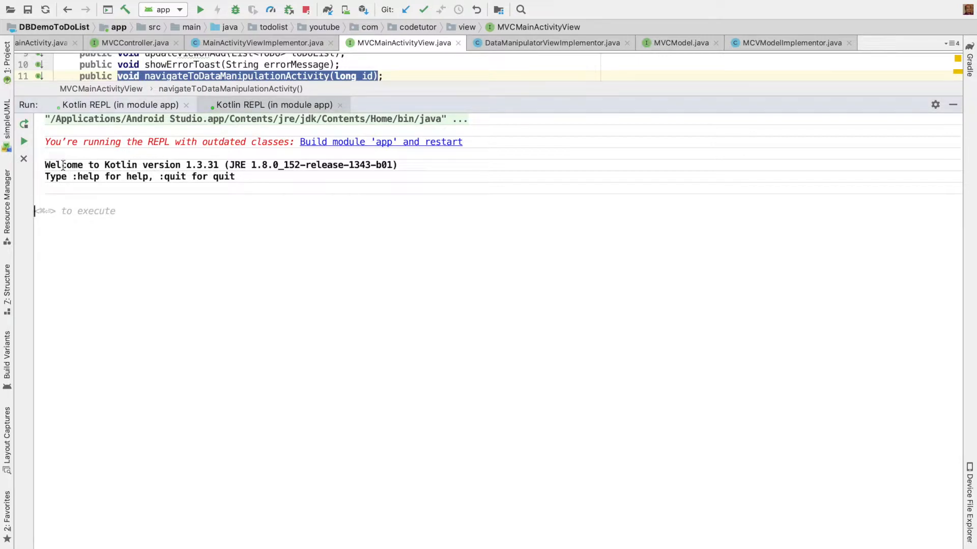
double_click(124, 165)
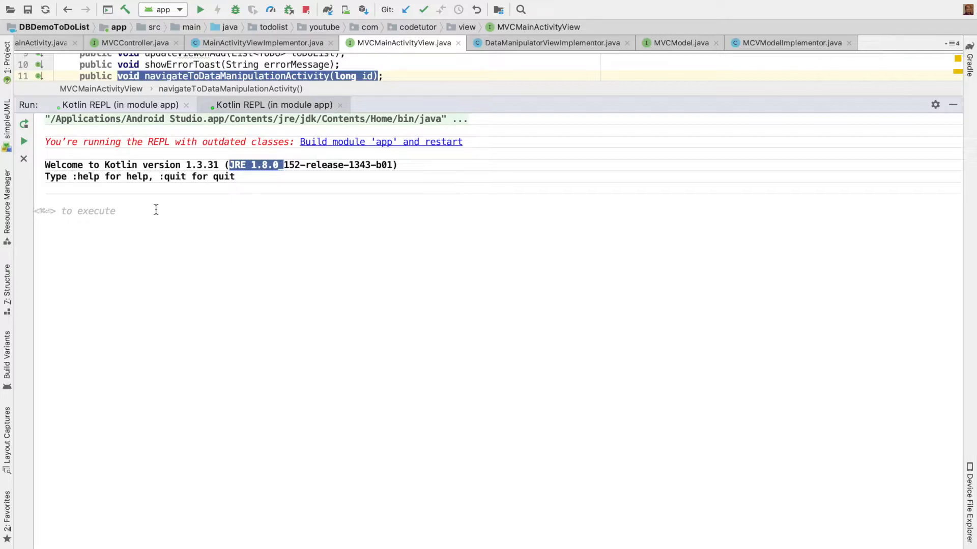
- Evaluate 2+2 in the REPL, getting 4
text(2+2)
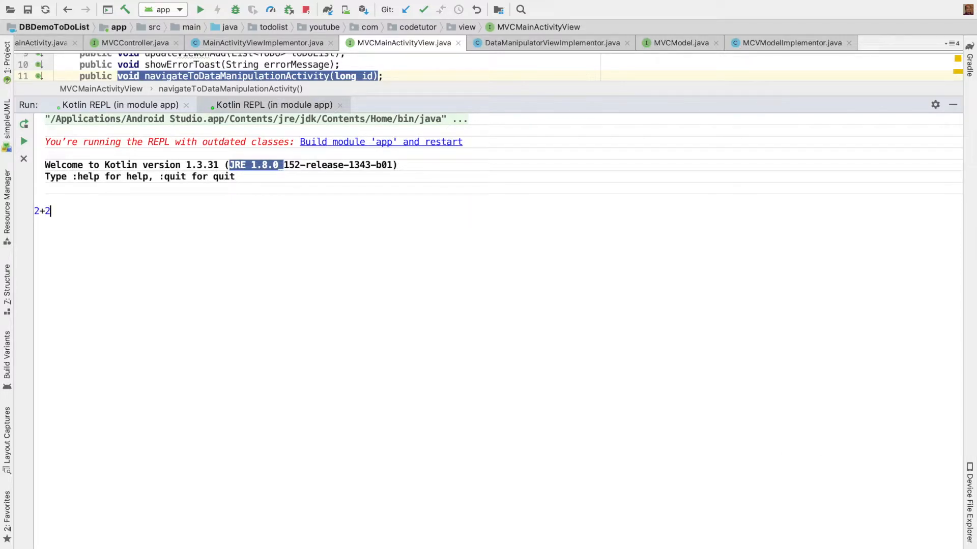
key(cmd+enter)
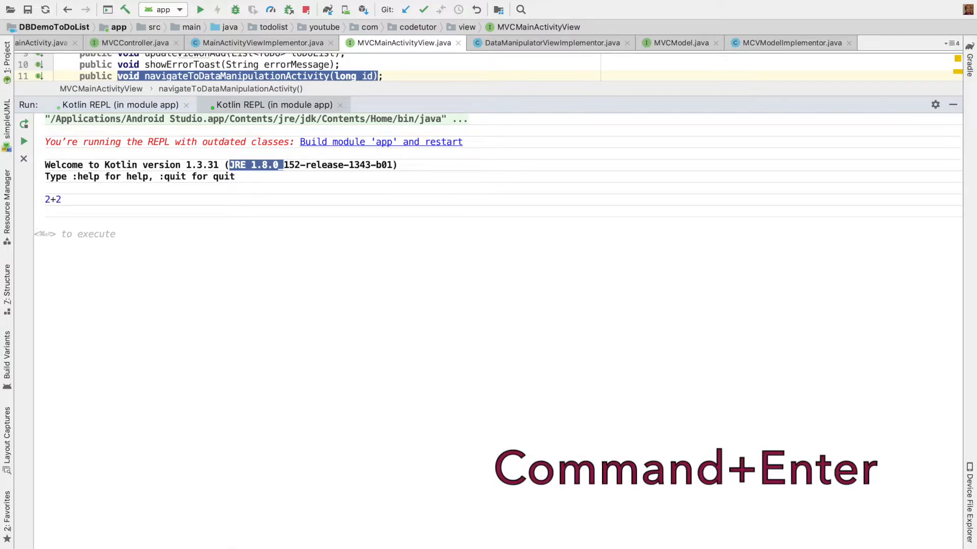
key(cmd+enter)
text(fun)
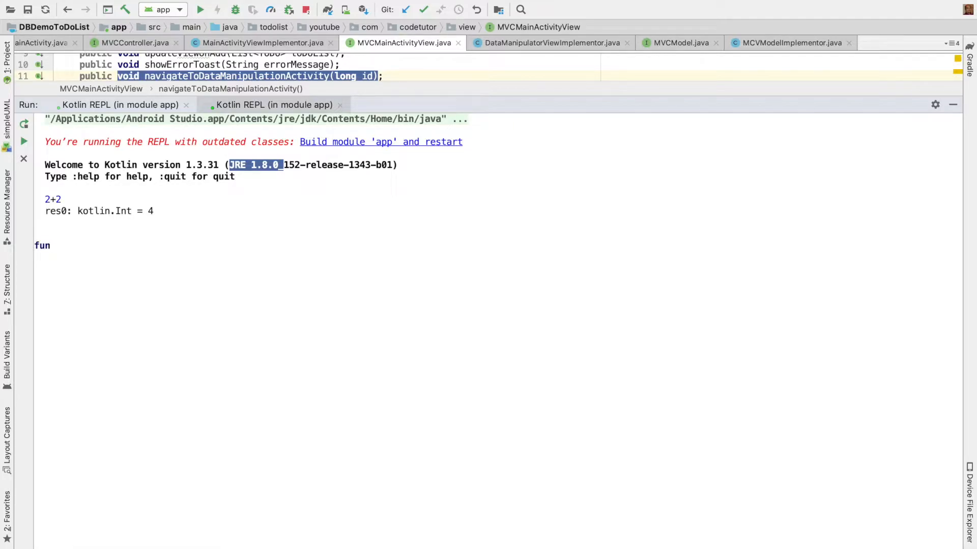
- Define helloWorld() printing 'Hello World, Welcome to Kotlin Programming' and run it twice
text(helloWorld(){)
text(print("Hello Worl)
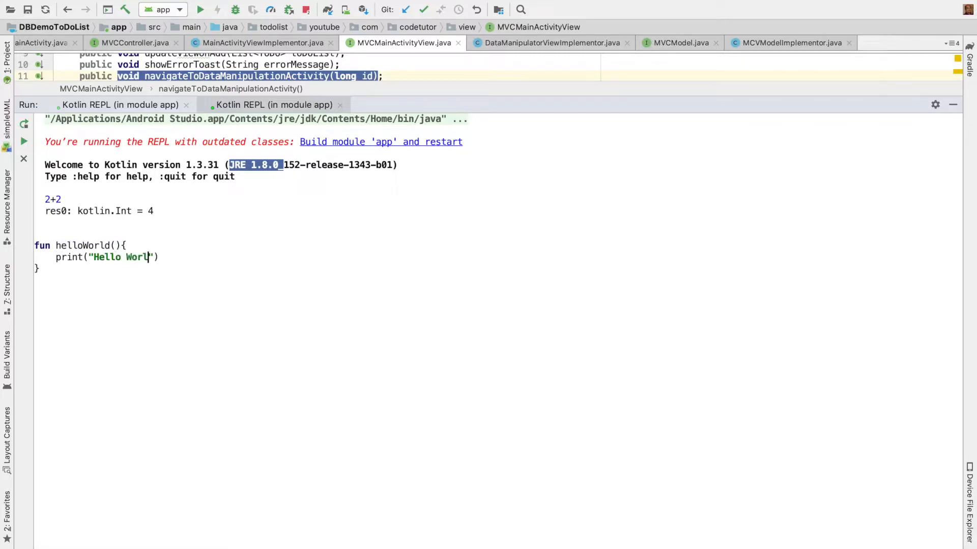
text(, Welcome to Kotlin)
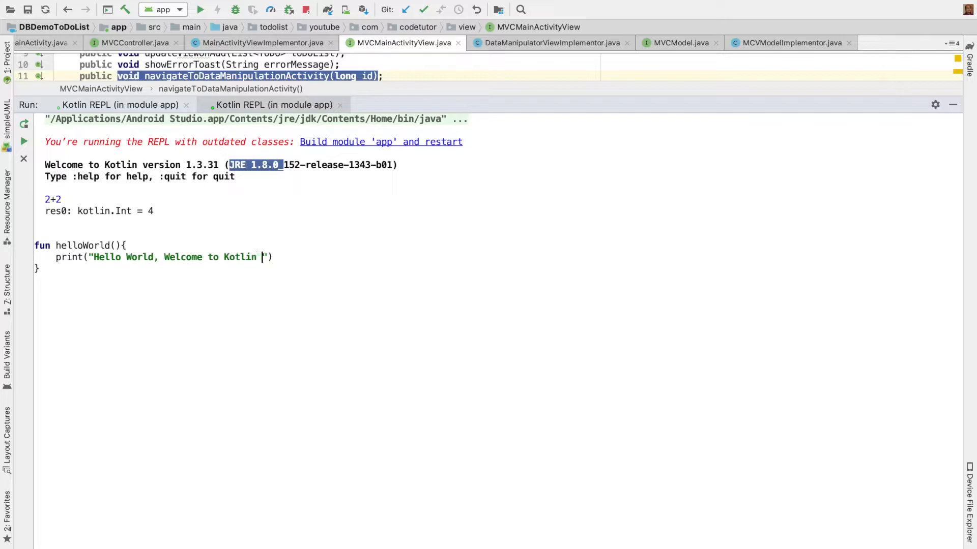
text(Programming)
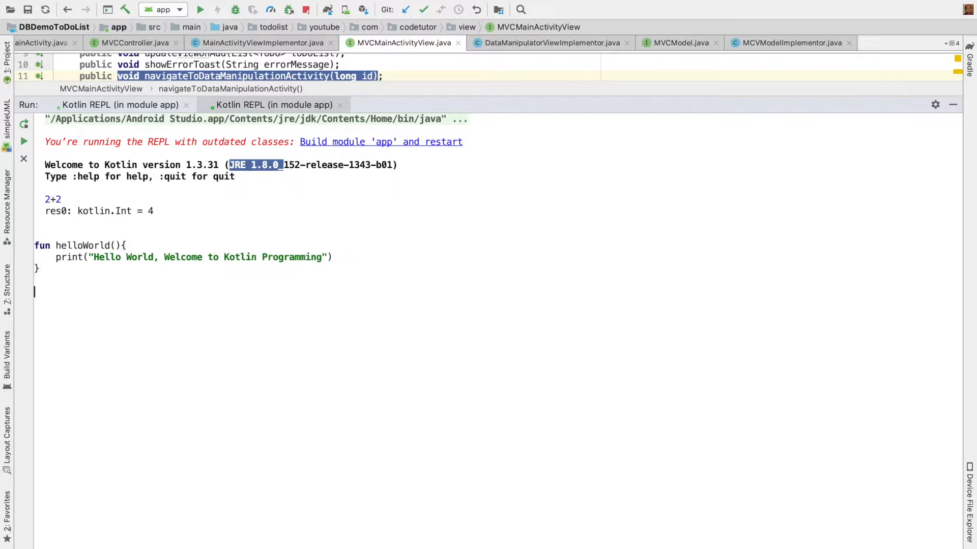
text(helloWorld())
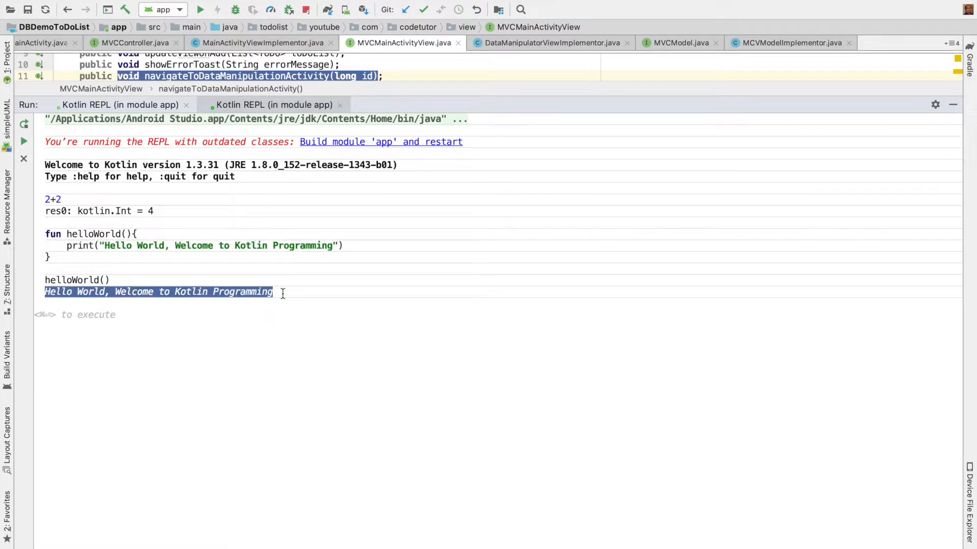
click(77, 279)
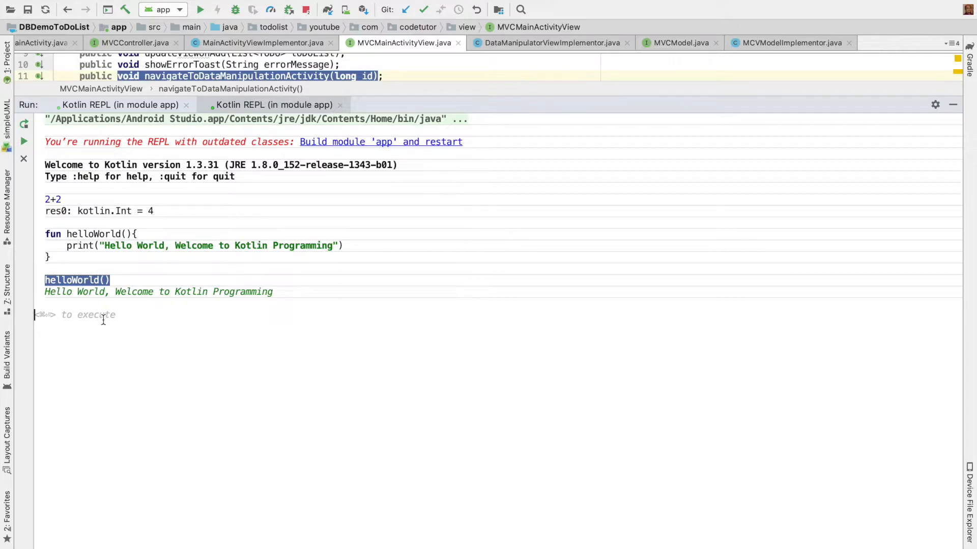
key(Enter)
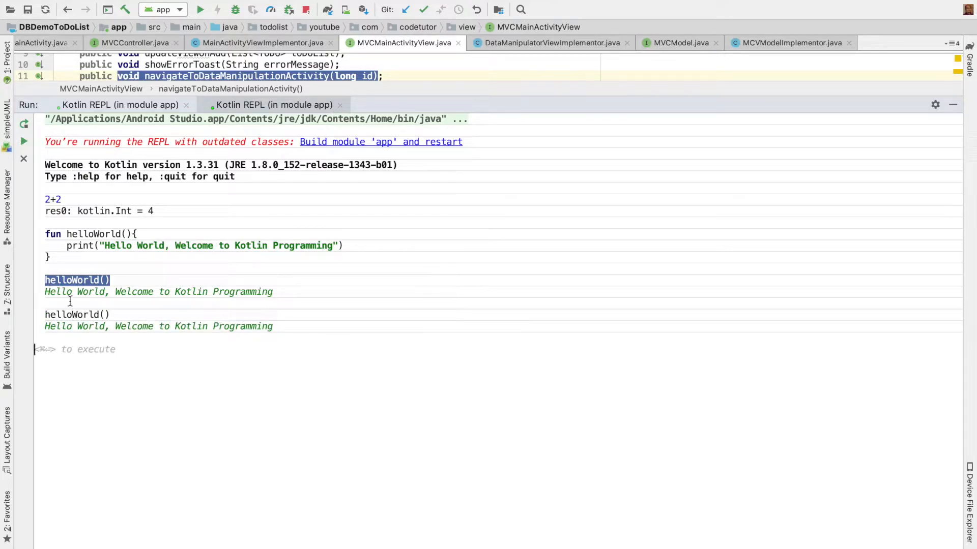
mouse_move(217, 323)
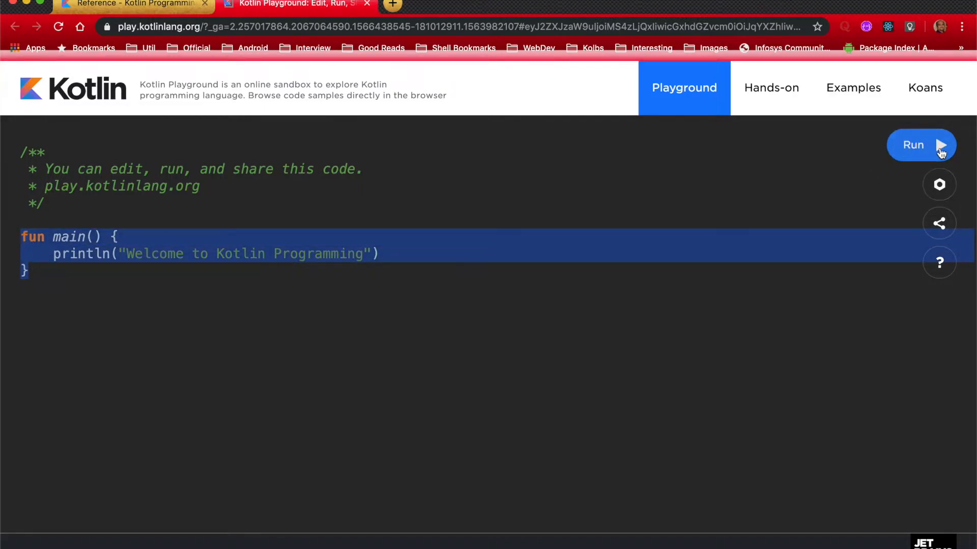
- Run the main function printing 'Welcome to Kotlin Programming' in Kotlin Playground
click(921, 145)
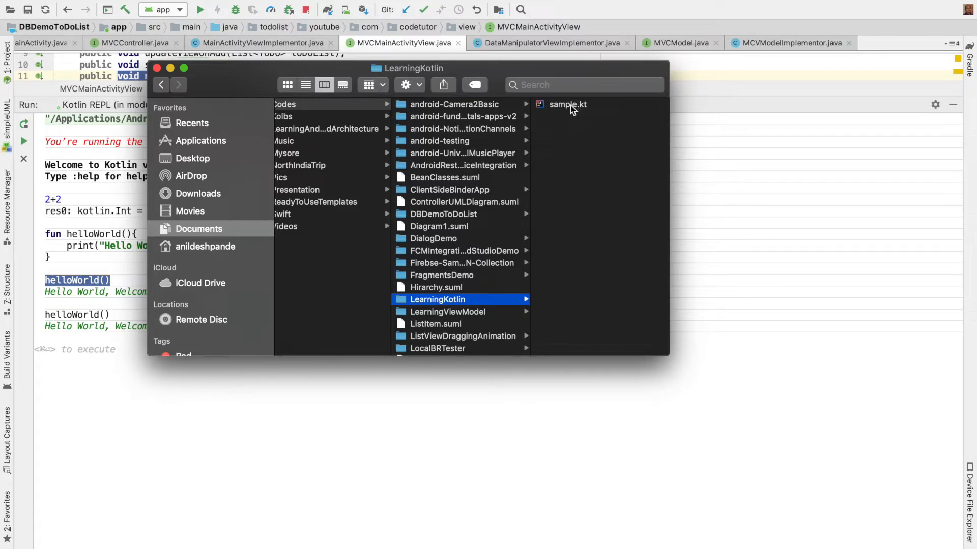
- Open sample.kt from the Documents > Codes > LearningKotlin folder
click(566, 103)
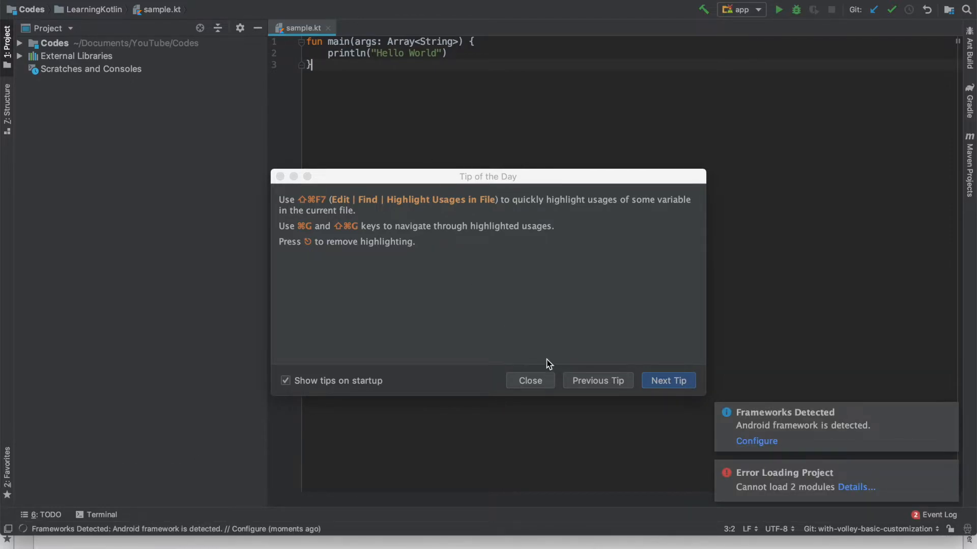
- Dismiss the Tip of the Day and bring up Finder's context menu for sample.kt
click(529, 380)
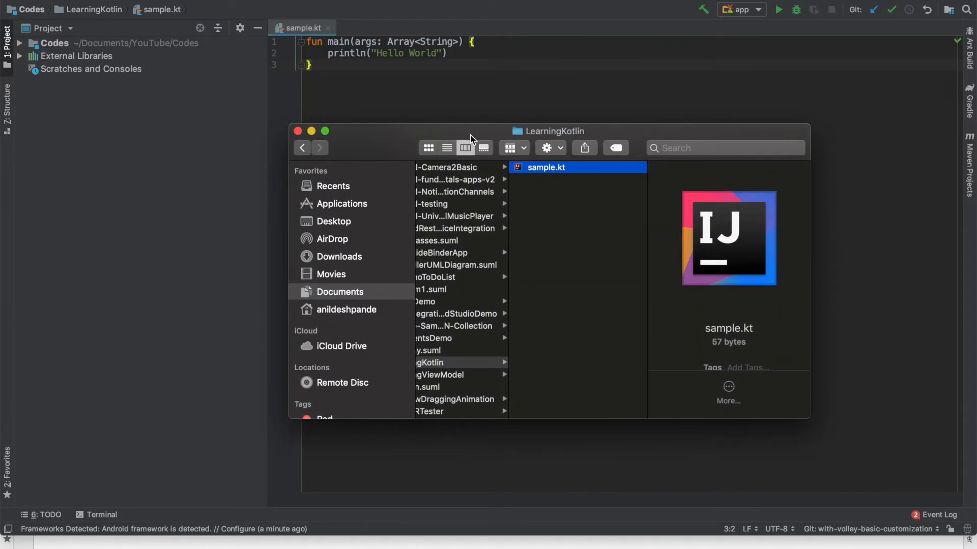
right_click(430, 362)
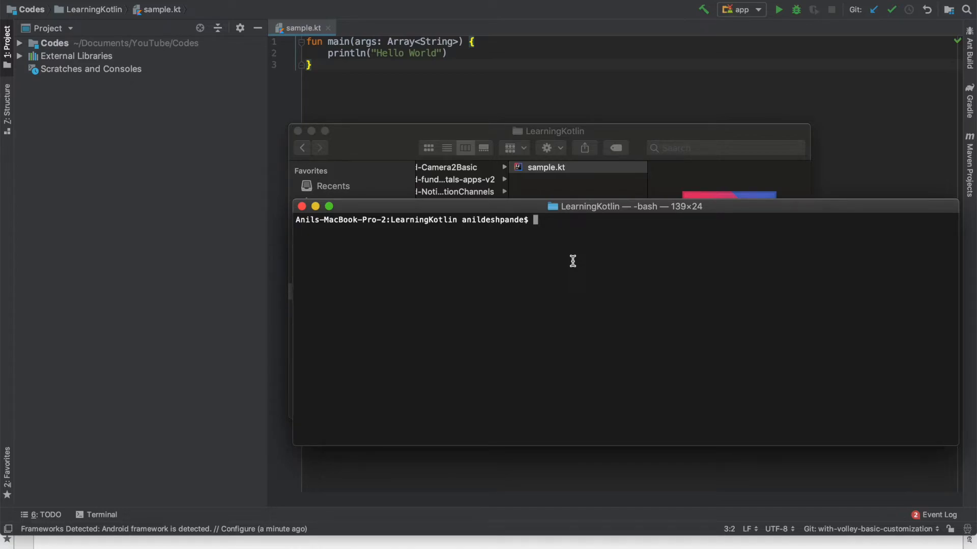
- Compile sample.kt with kotlinc, producing SampleKt.class and META-INF
text(kotlinc sample.kt)
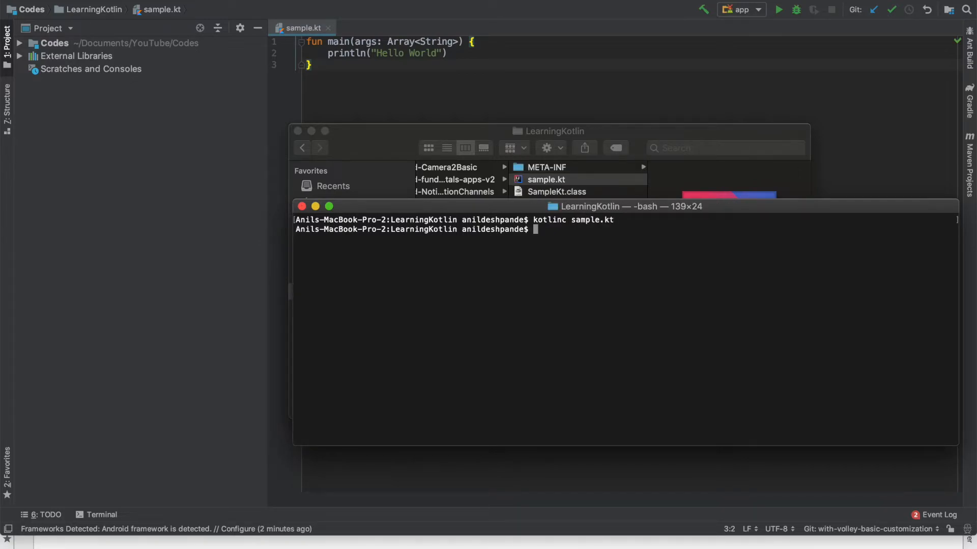
mouse_move(772, 214)
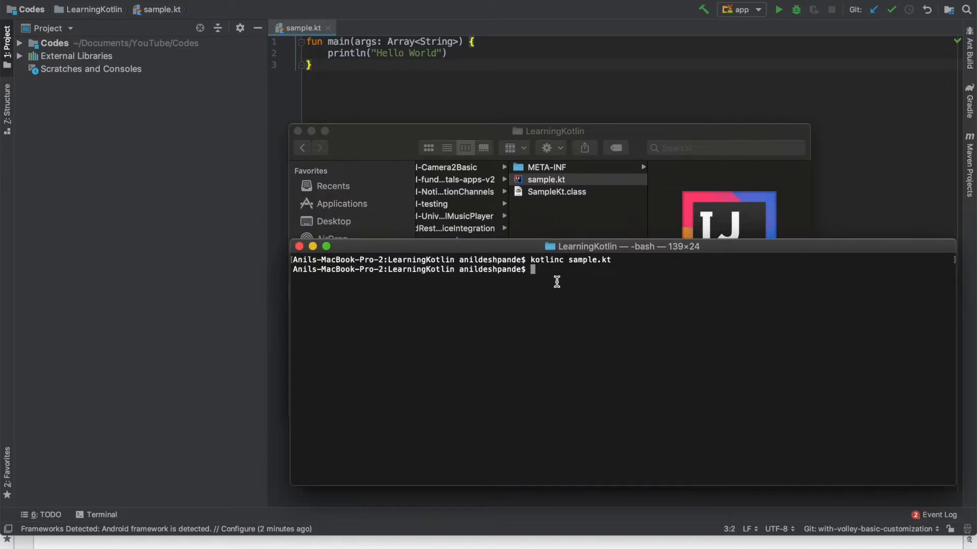
mouse_move(560, 281)
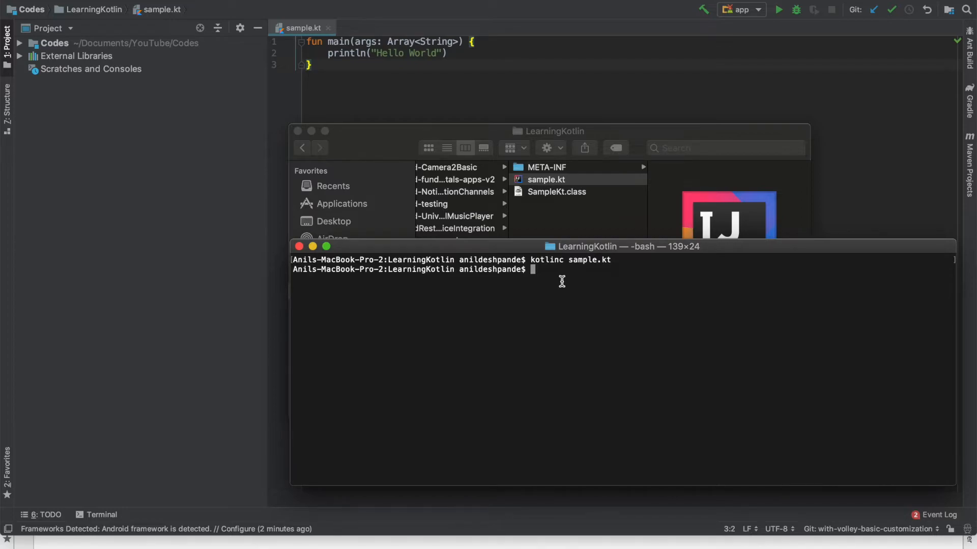
- Run java SampleKt and highlight the resulting NoClassDefFoundError trace
text(java SampleKt)
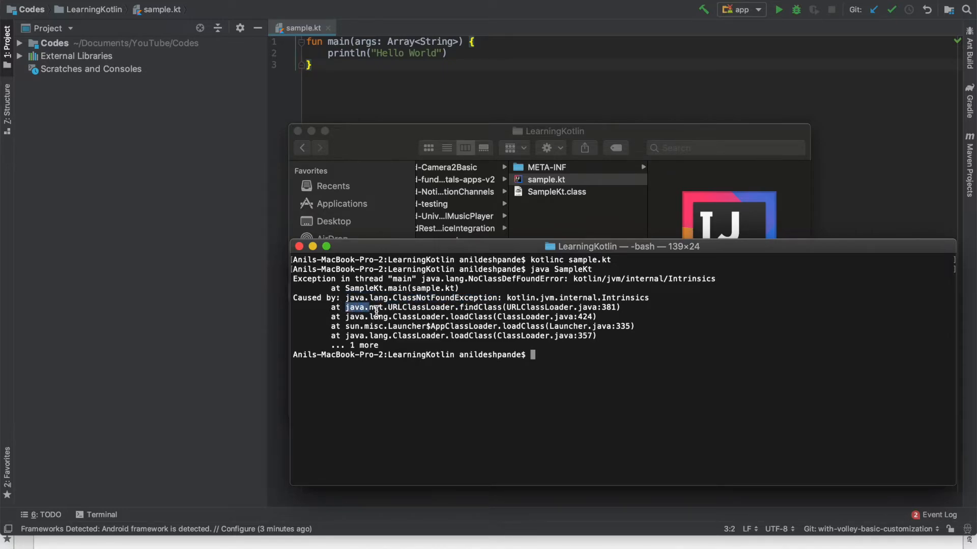
drag(374, 307, 610, 335)
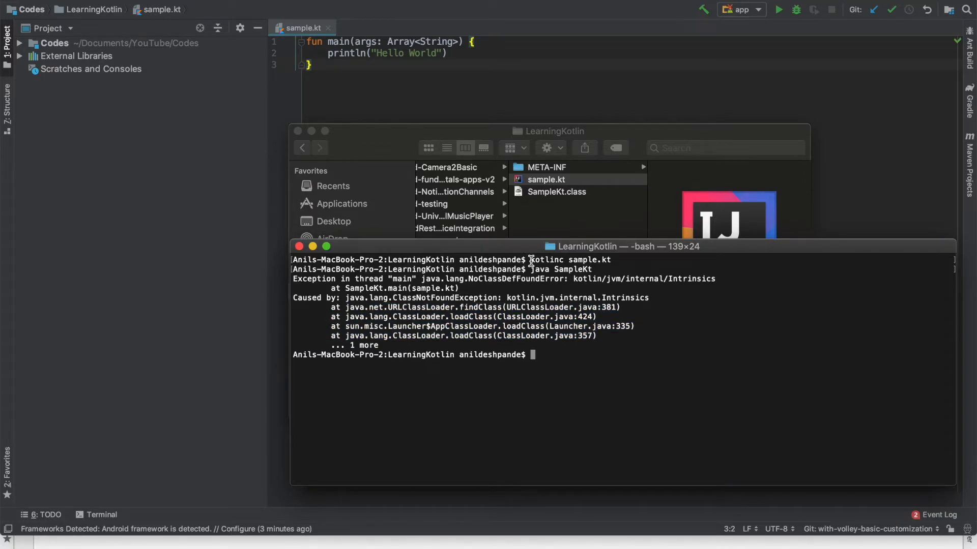
drag(531, 259, 611, 260)
text(kotlic sample.kt)
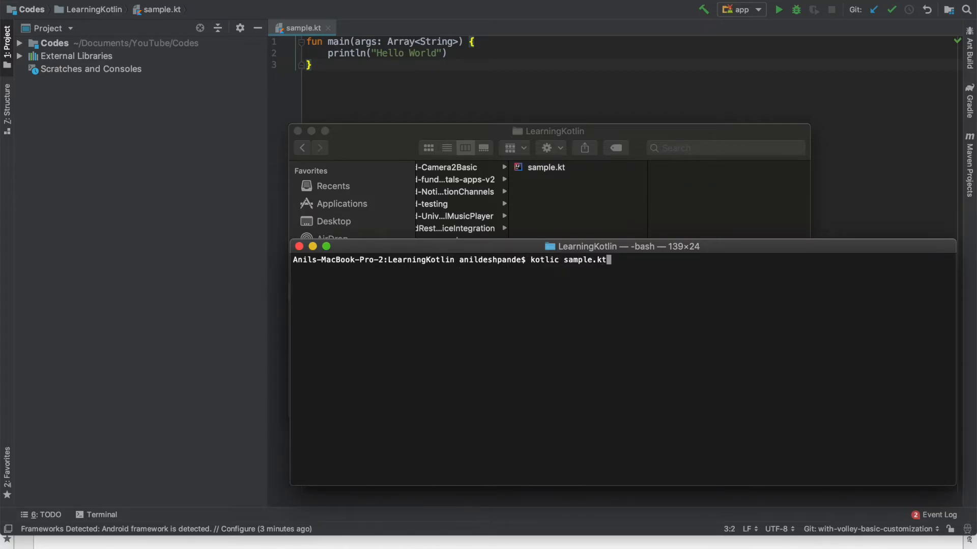
- Extend the compile command with -include-runtime -d sample.jar
text(-inc)
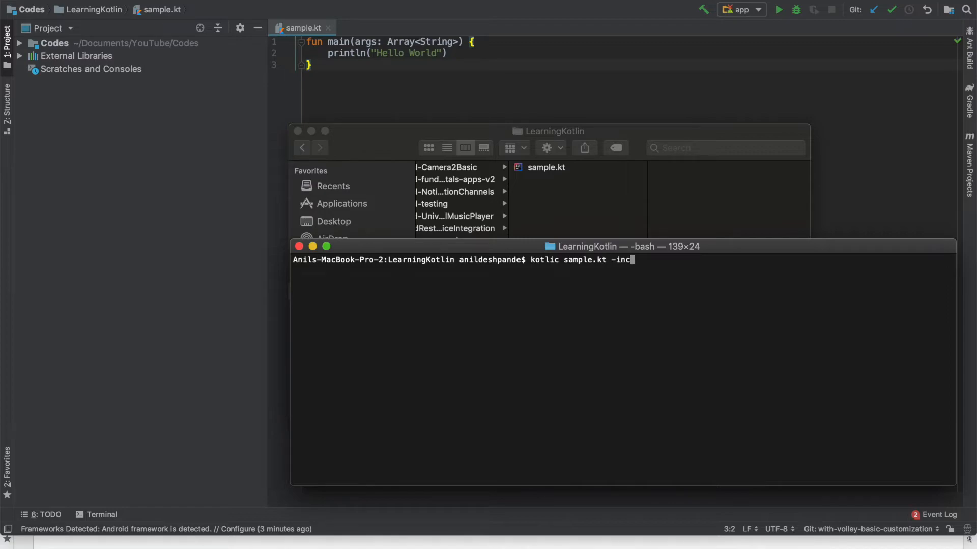
text(lude-runtime -d)
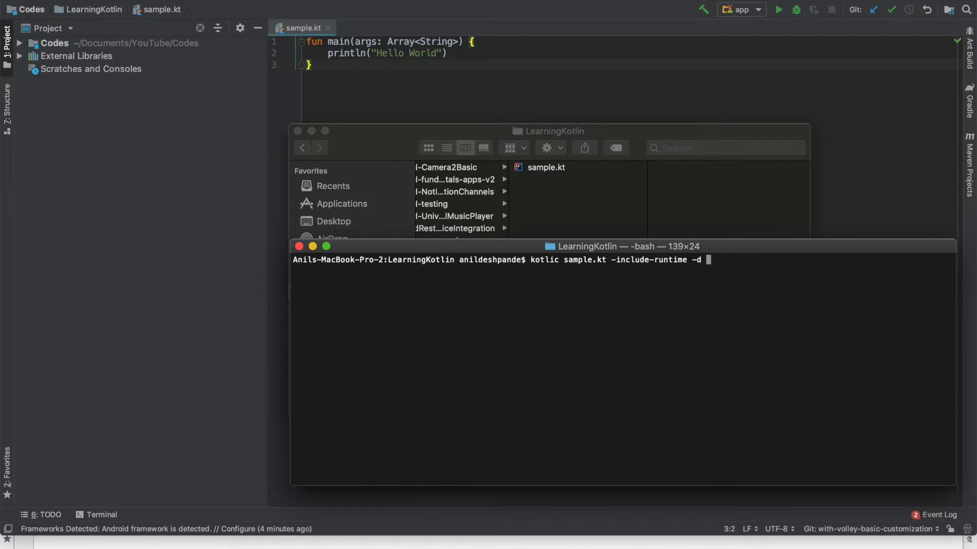
text(sample.jar)
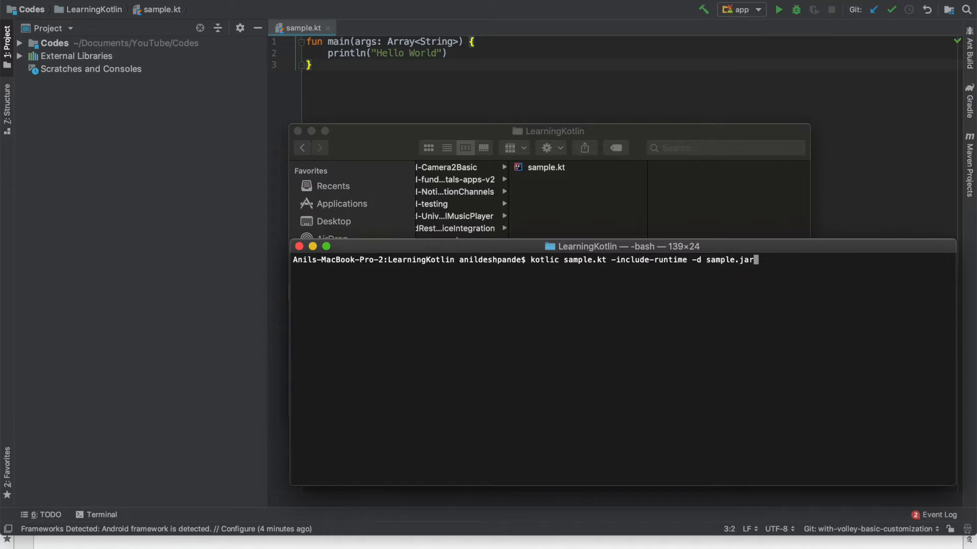
mouse_move(565, 264)
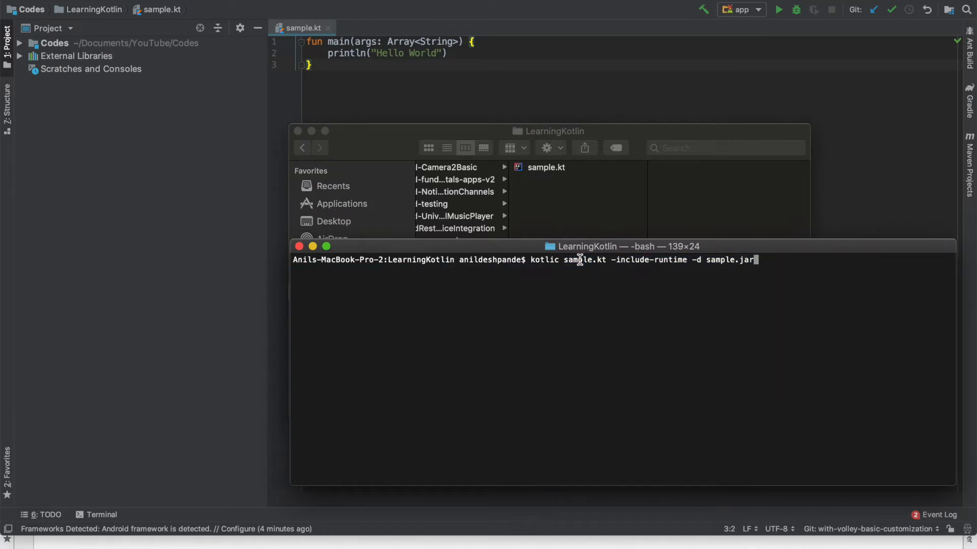
double_click(732, 259)
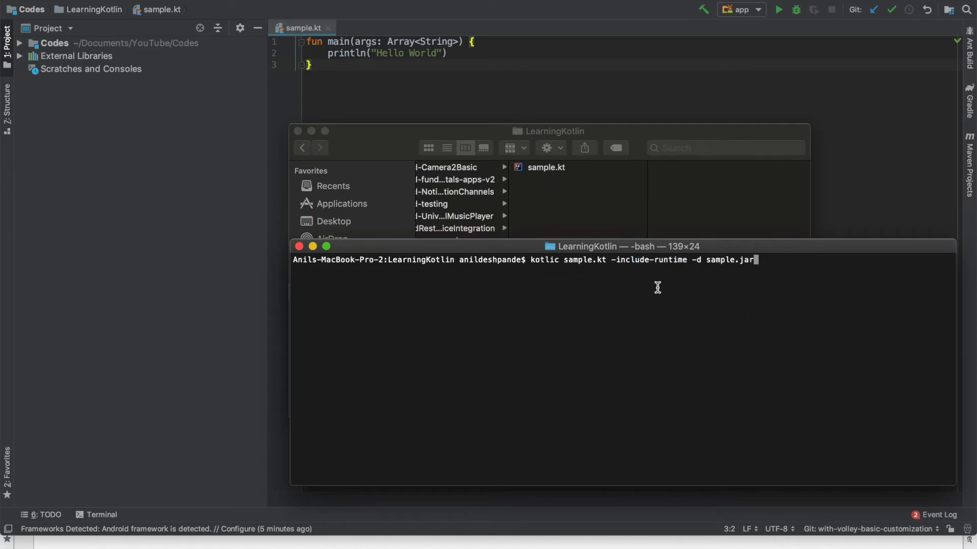
mouse_move(617, 260)
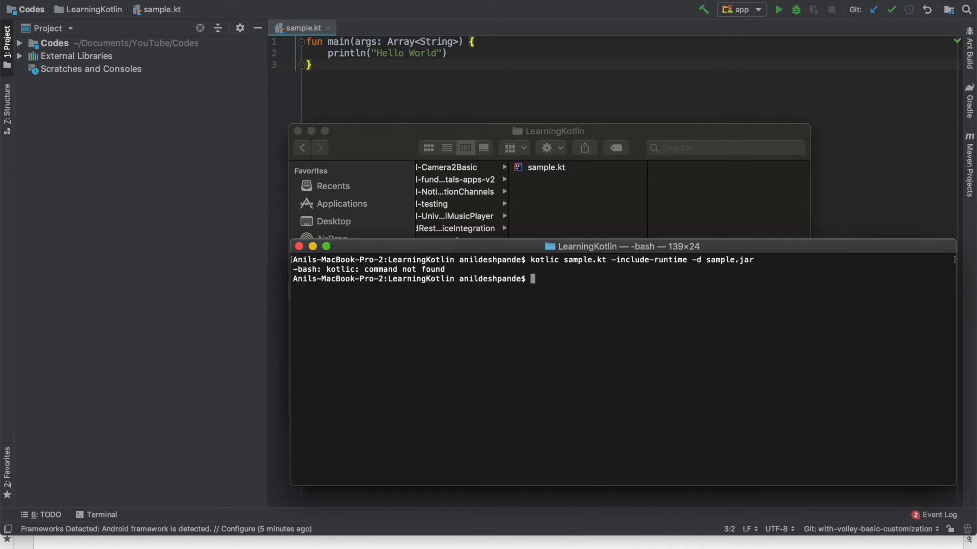
- Compile sample.kt with -include-runtime -d sample.jar, producing sample.jar
text(kotlic sample.kt -include-runtime -d sample.jar)
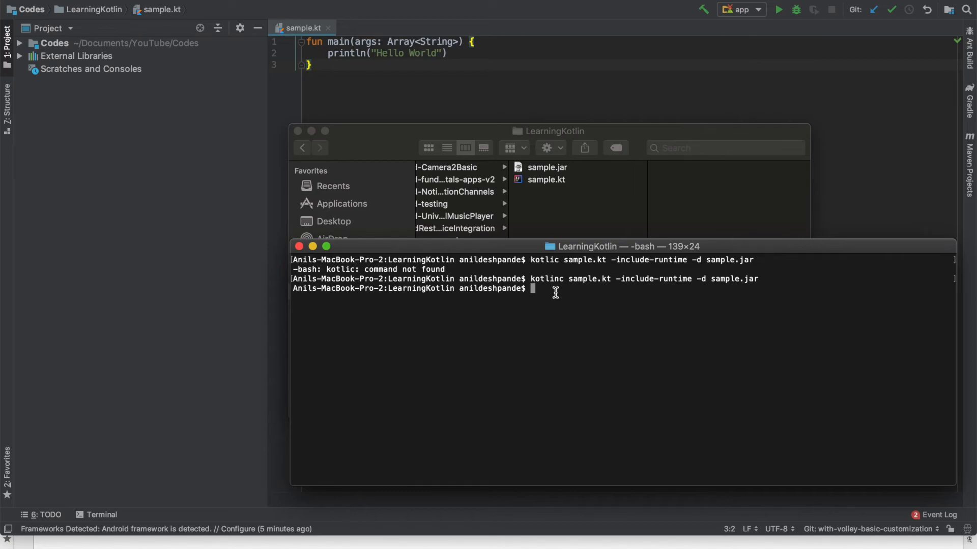
- Run java -jar sample.jar, printing Hello World, and highlight the -include-runtime option
text(j)
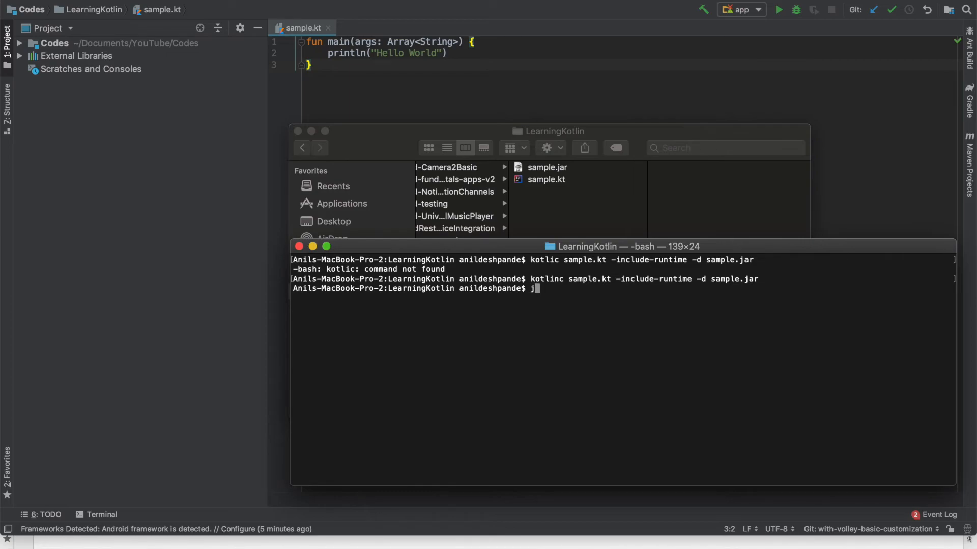
text(ava -jar)
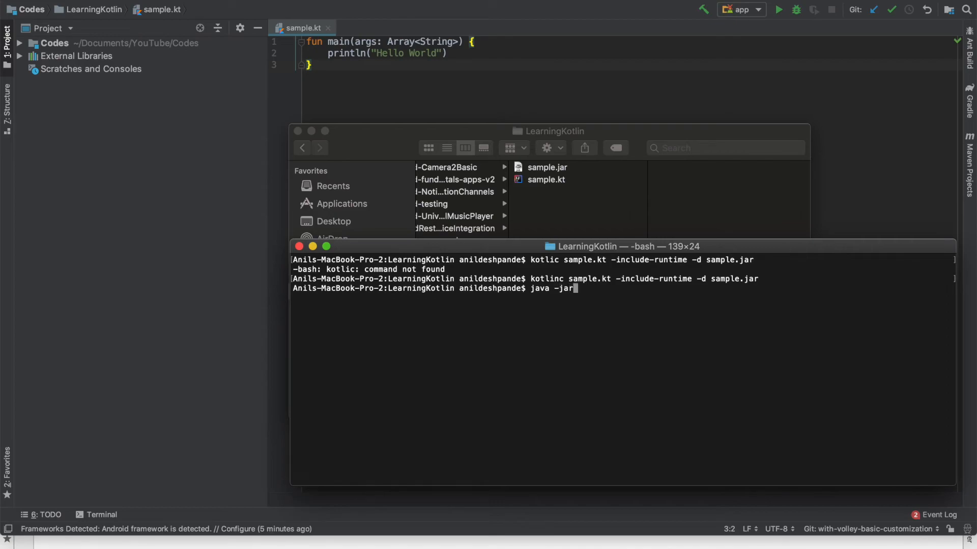
text(sample.jar)
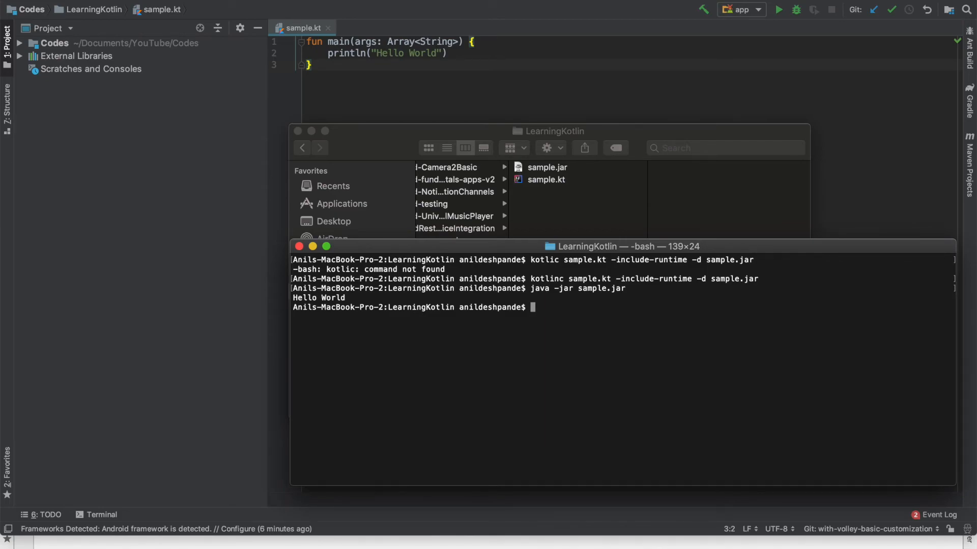
double_click(654, 279)
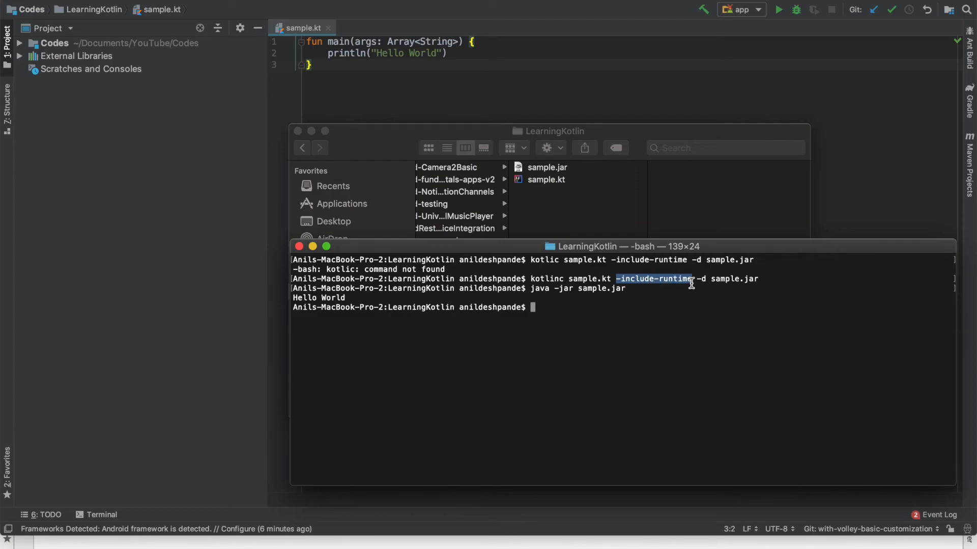